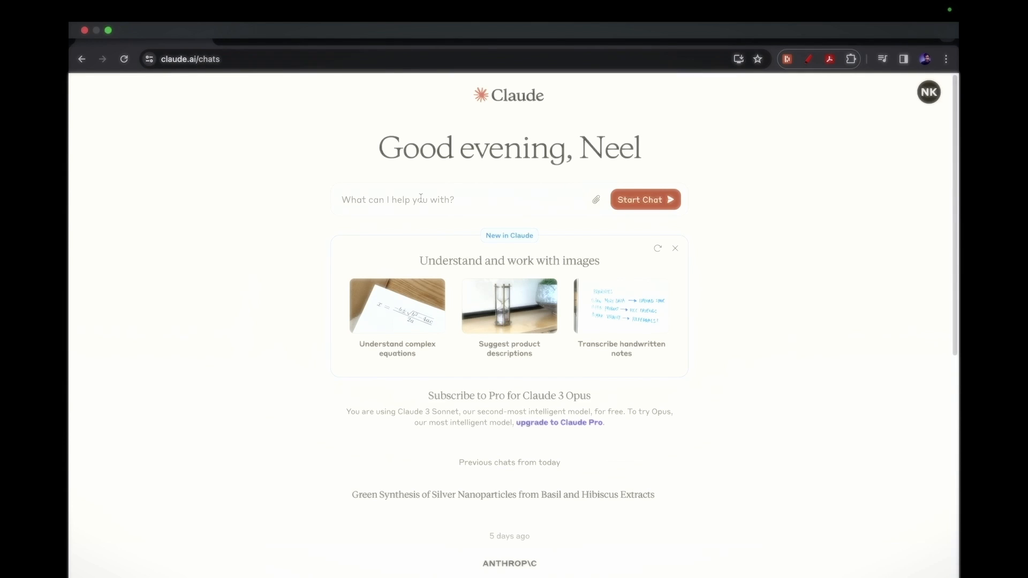
Attach Journal.pdf from the Desktop to the new Claude message
{"action": "left_click", "coordinate": [420, 199]}
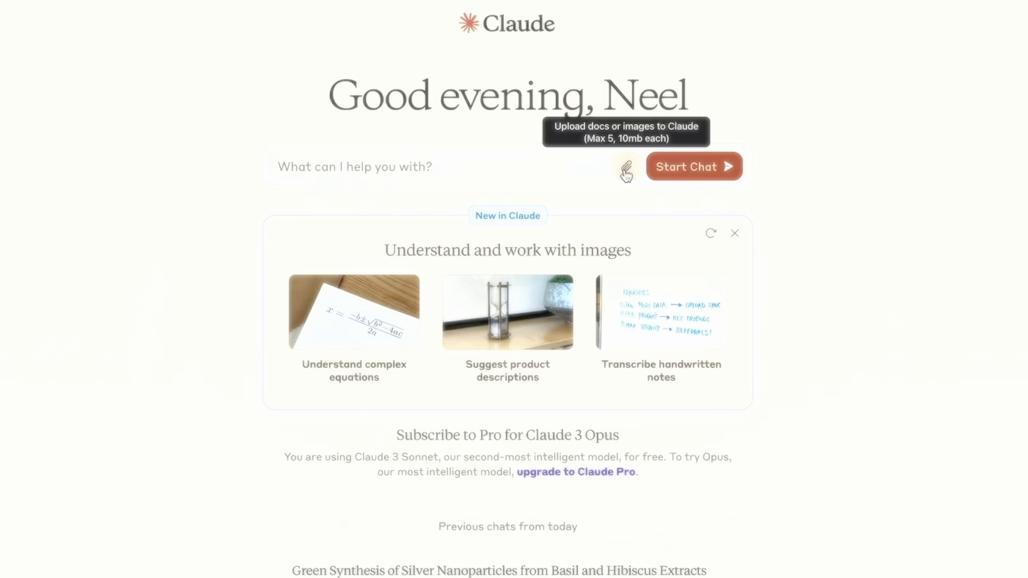
{"action": "left_click", "coordinate": [626, 167]}
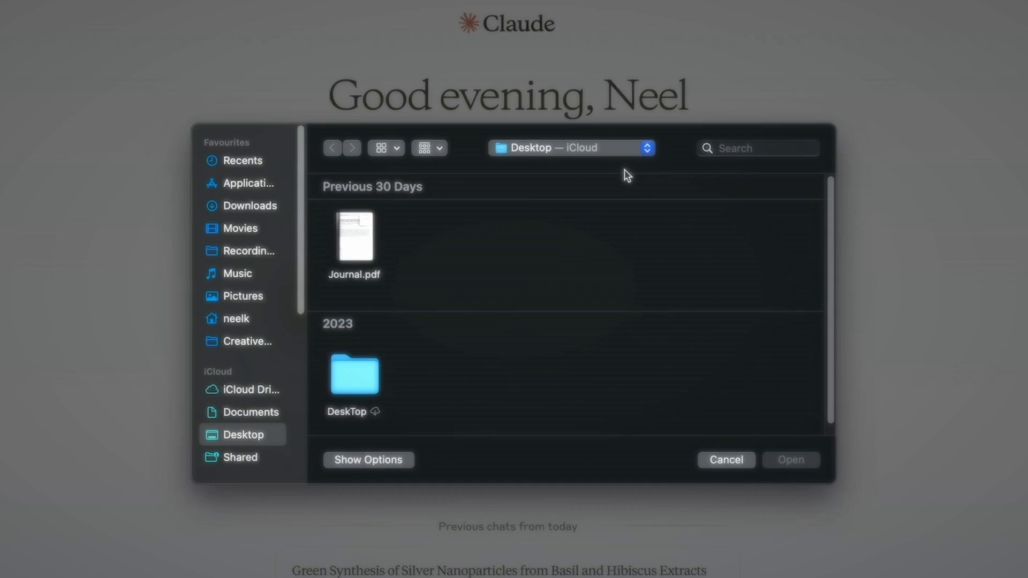
{"action": "left_click", "coordinate": [353, 236]}
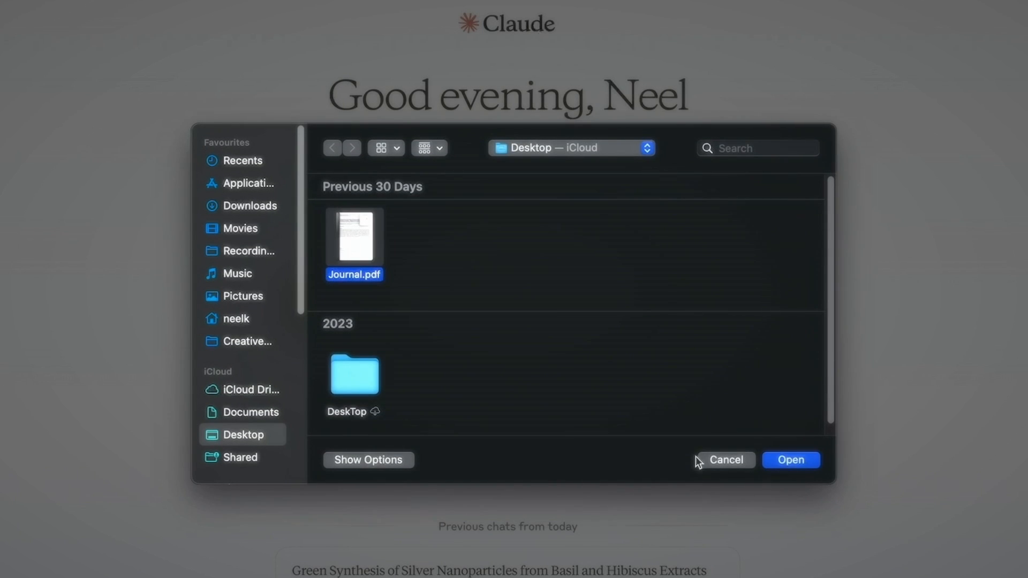
{"action": "left_click", "coordinate": [726, 459]}
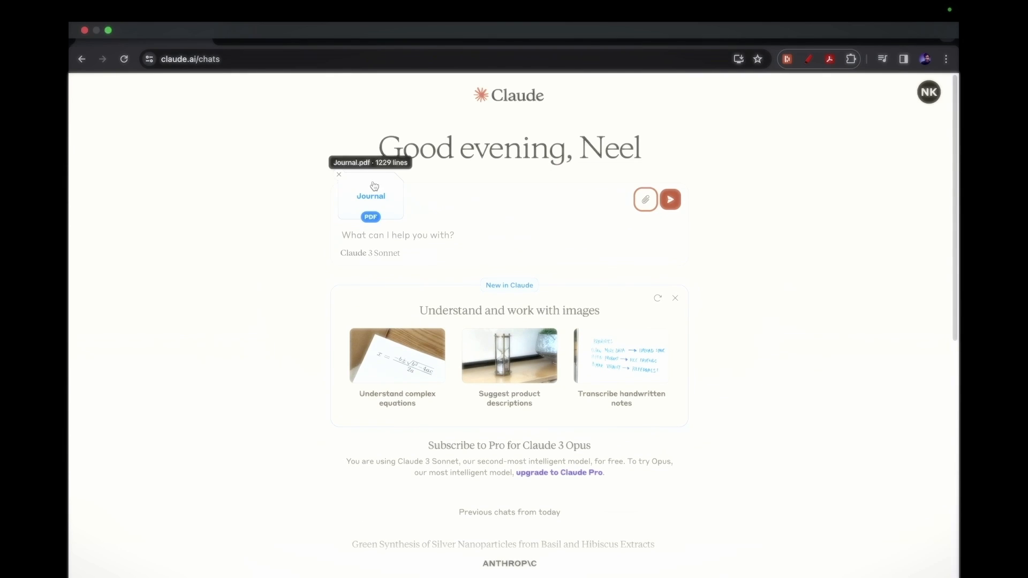
{"action": "mouse_move", "coordinate": [388, 203]}
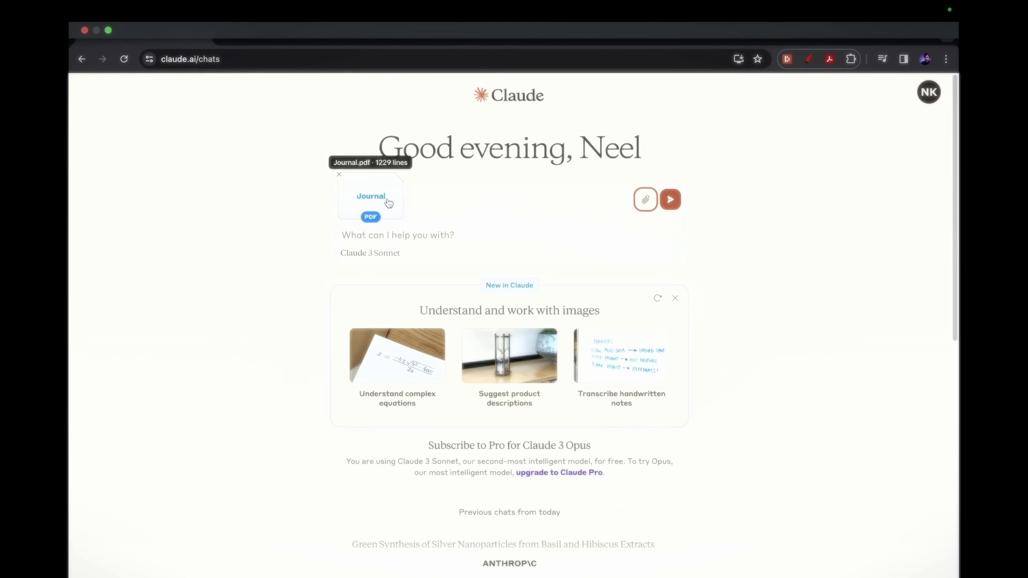
{"action": "mouse_move", "coordinate": [389, 235]}
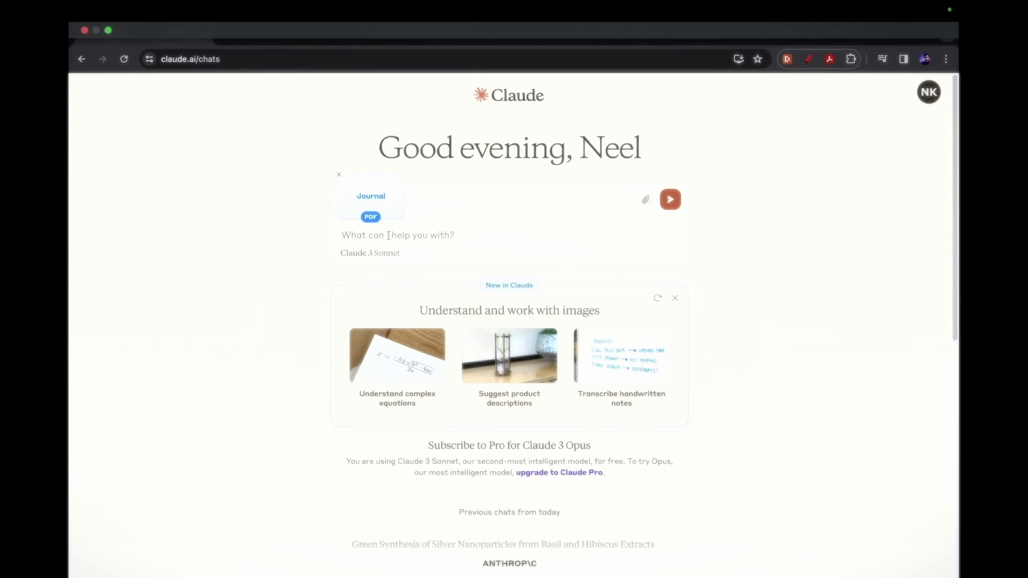
Send "Create a summary of the article" with the attached Journal PDF
{"action": "type", "text": "Create a su"}
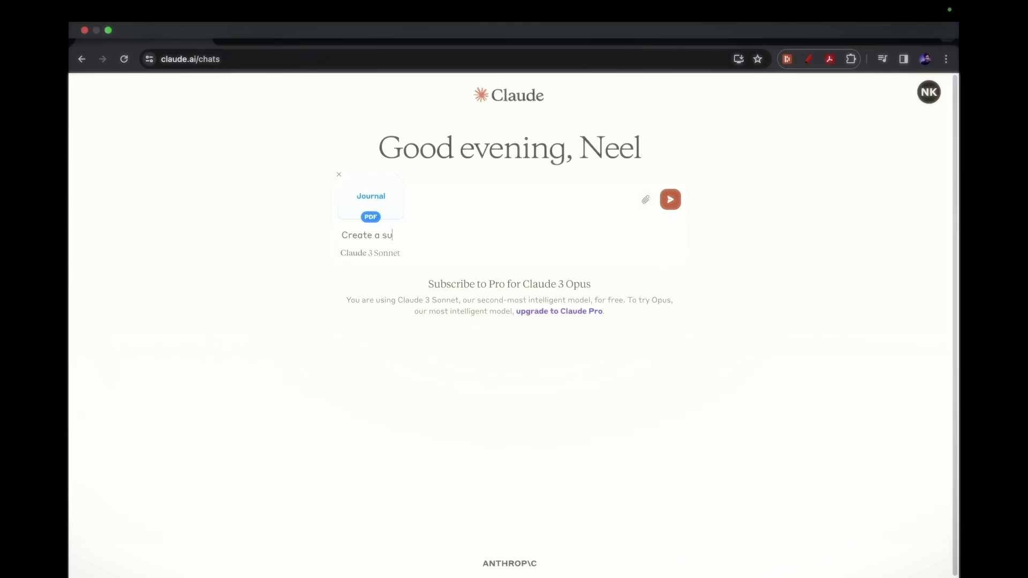
{"action": "type", "text": "mmary of"}
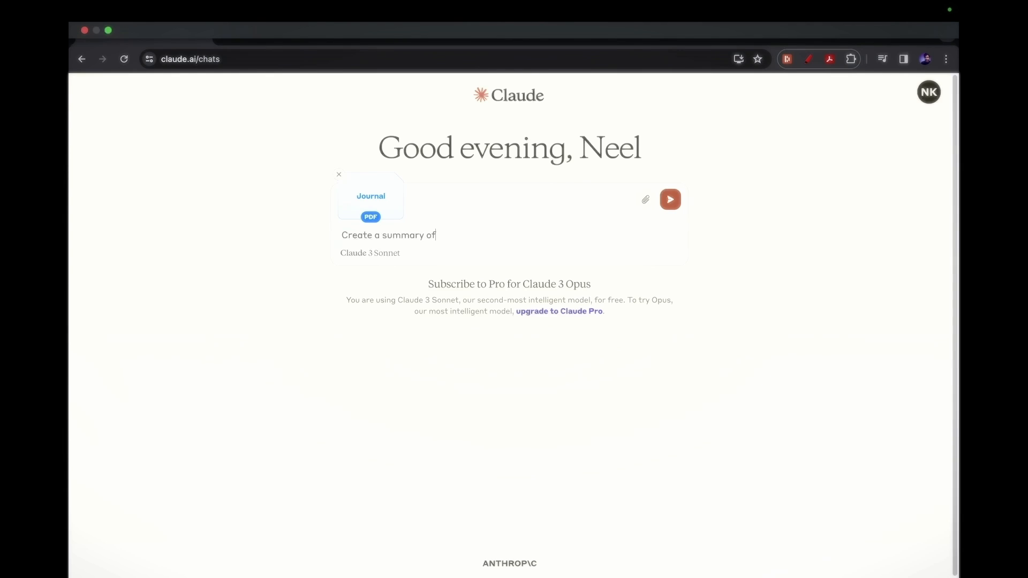
{"action": "type", "text": "the"}
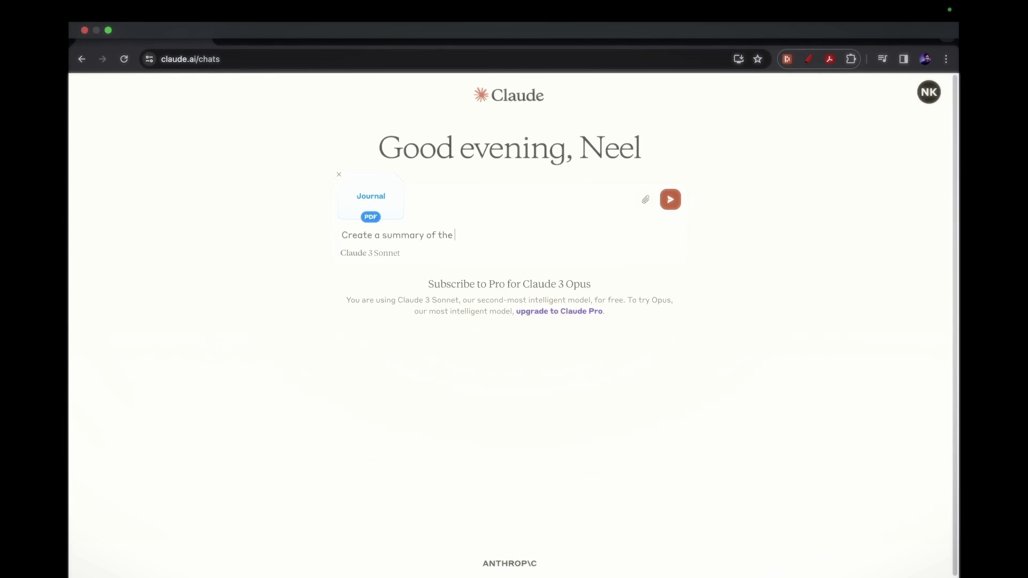
{"action": "type", "text": "articv"}
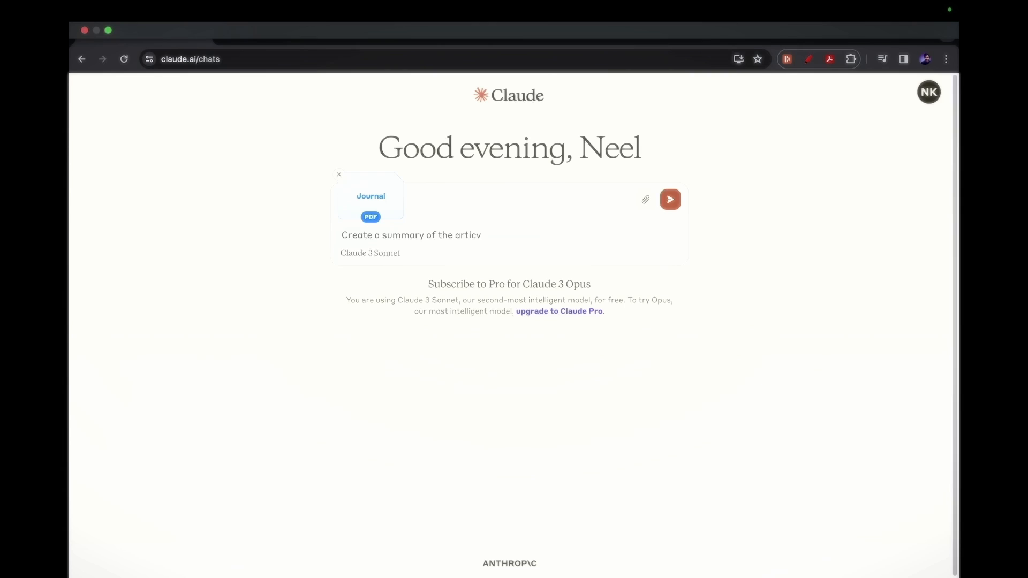
{"action": "type", "text": "le"}
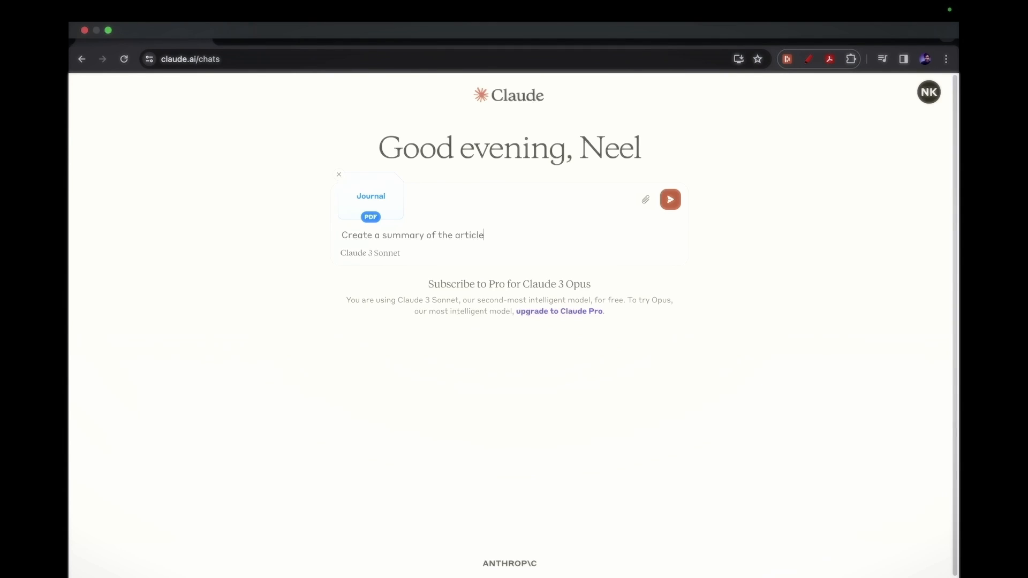
{"action": "left_click", "coordinate": [670, 199]}
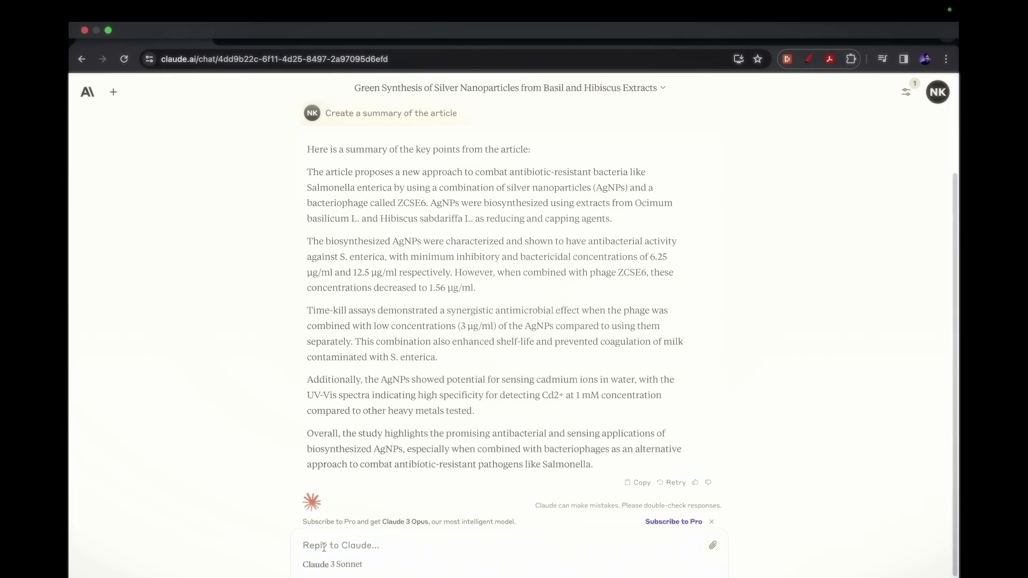
Send the follow-up "Create an SOP to synthesize silver nanoparticles" in the same chat
{"action": "type", "text": "Crea"}
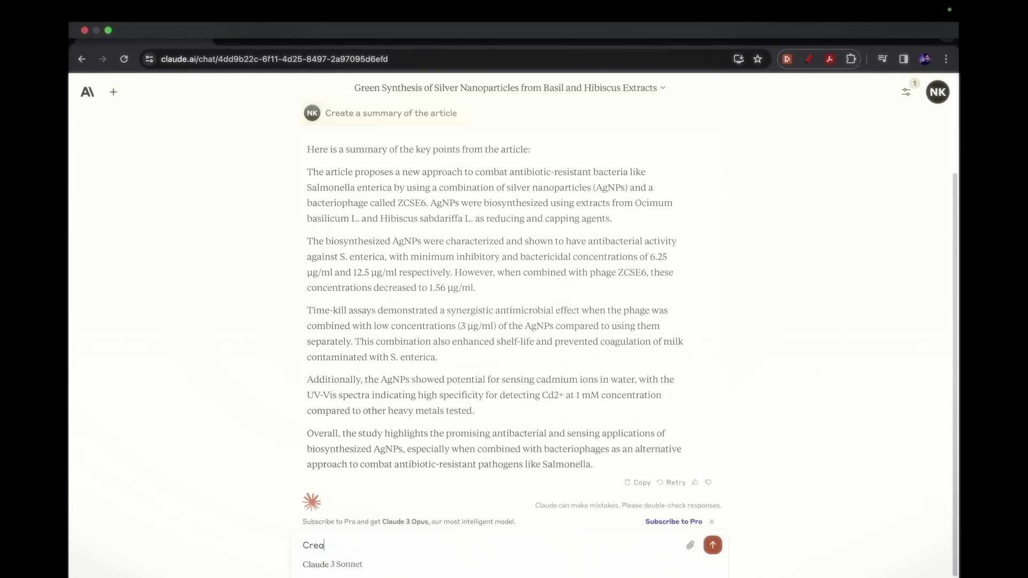
{"action": "type", "text": "te"}
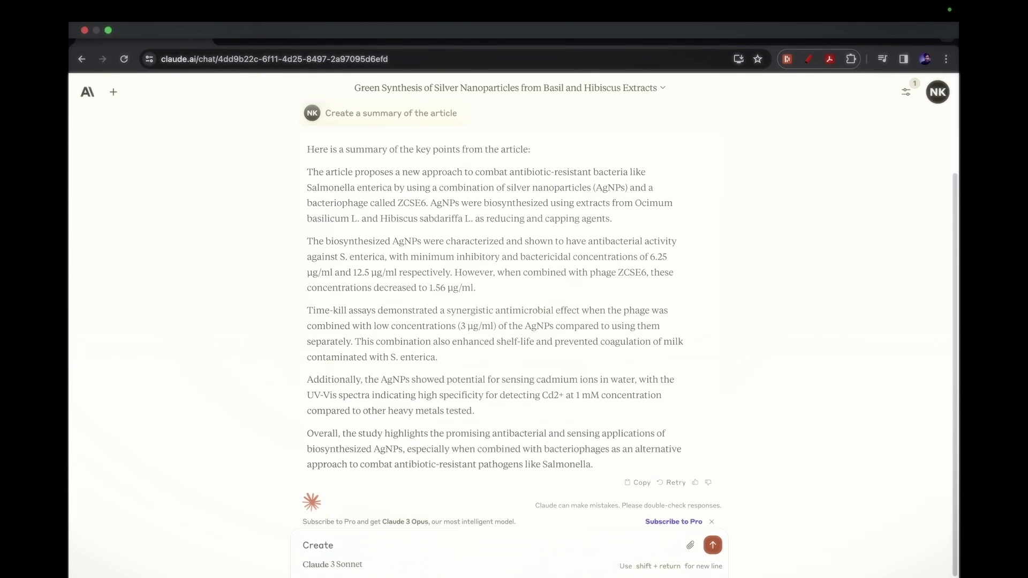
{"action": "type", "text": "an"}
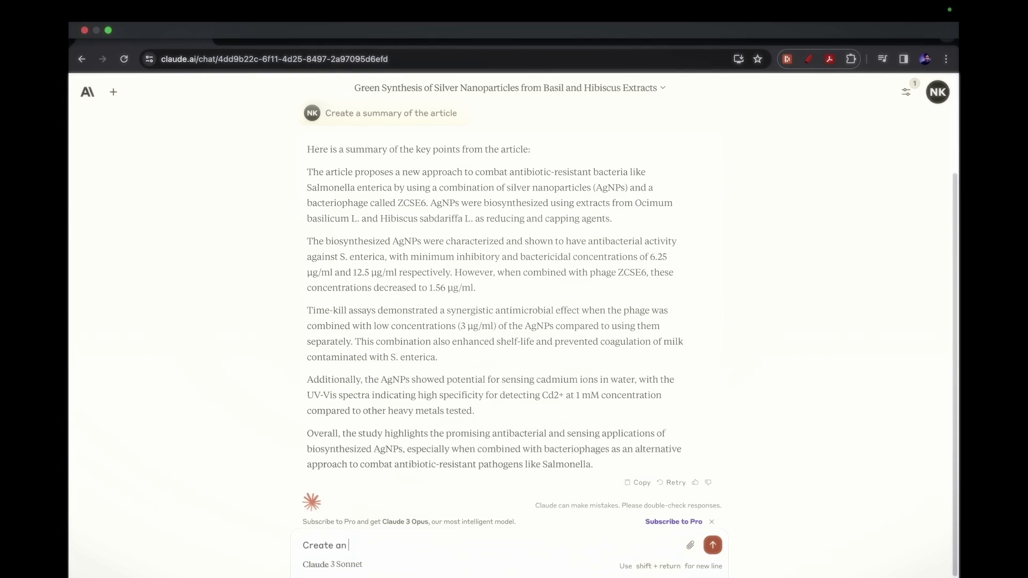
{"action": "type", "text": "SOP"}
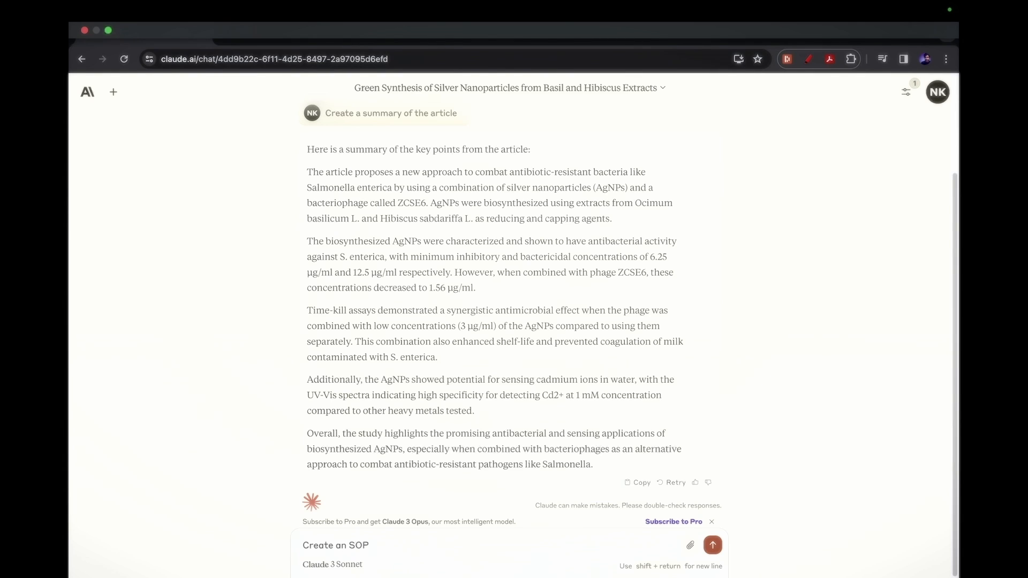
{"action": "type", "text": "to synth"}
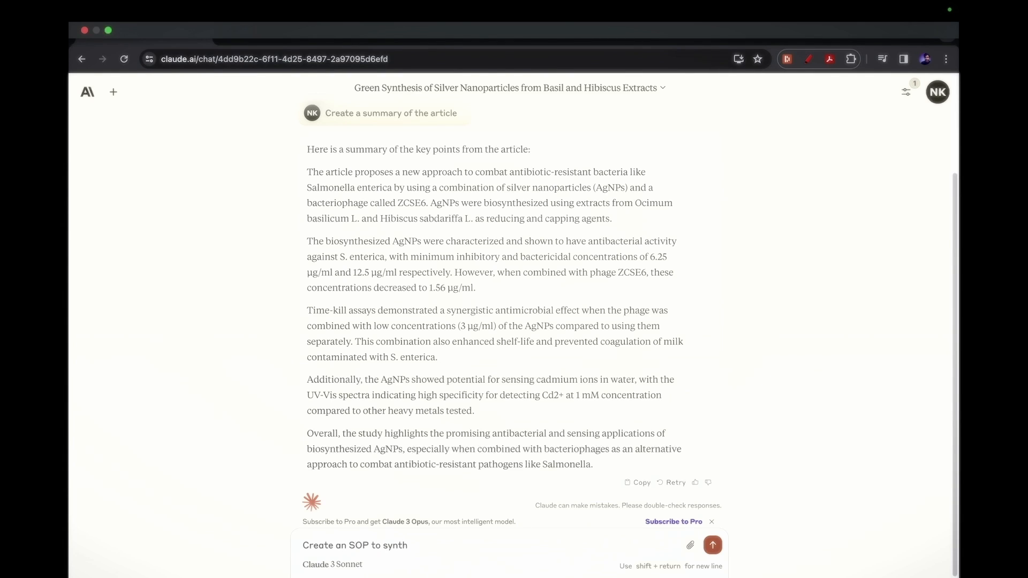
{"action": "type", "text": "esise"}
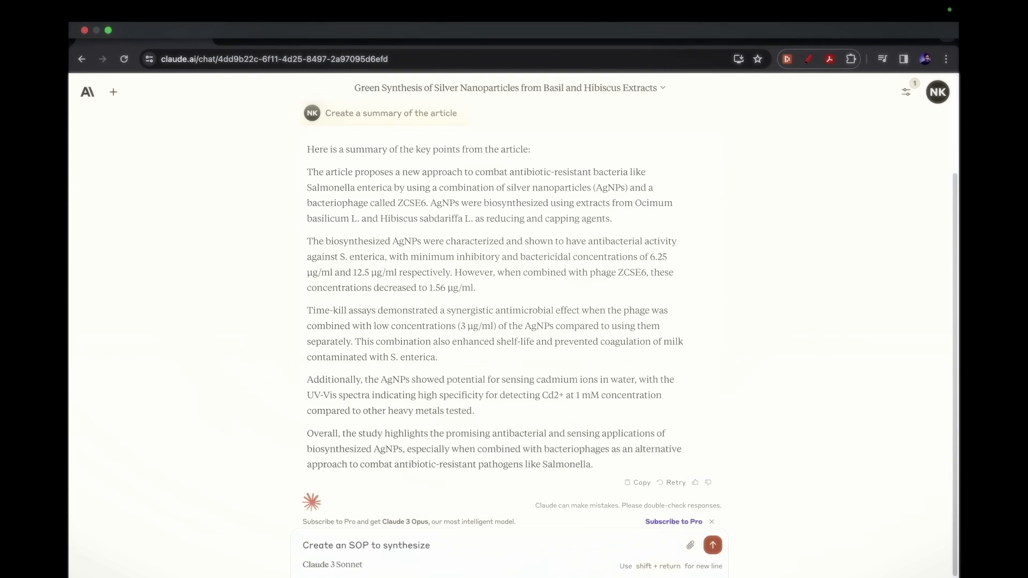
{"action": "type", "text": "silver"}
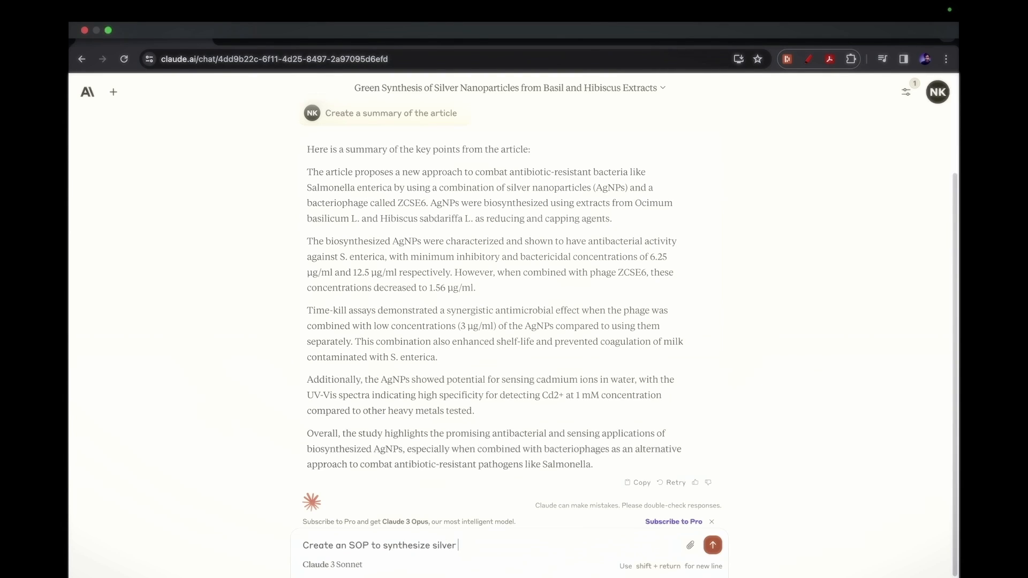
{"action": "type", "text": "nanopartic"}
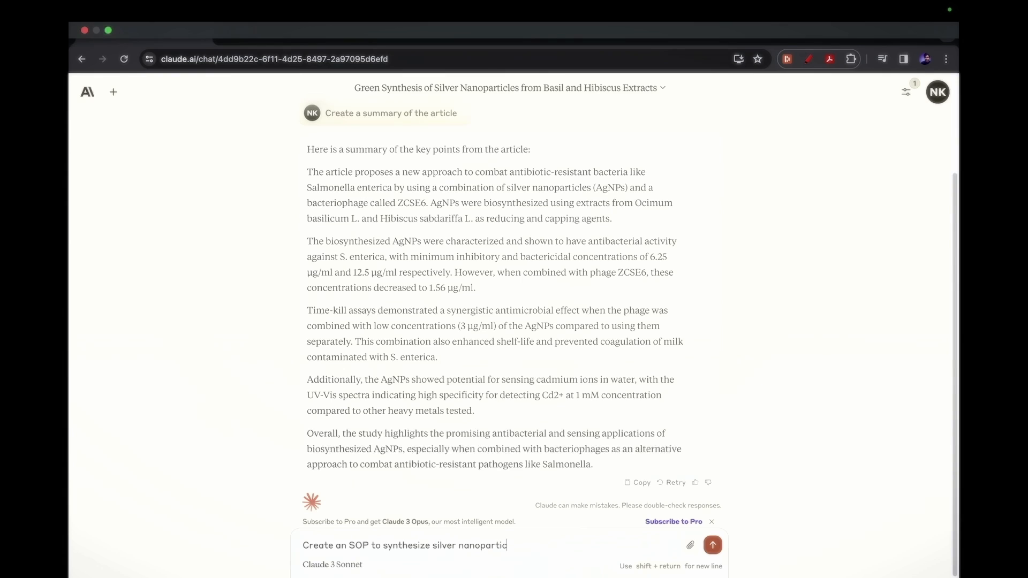
{"action": "left_click", "coordinate": [712, 545]}
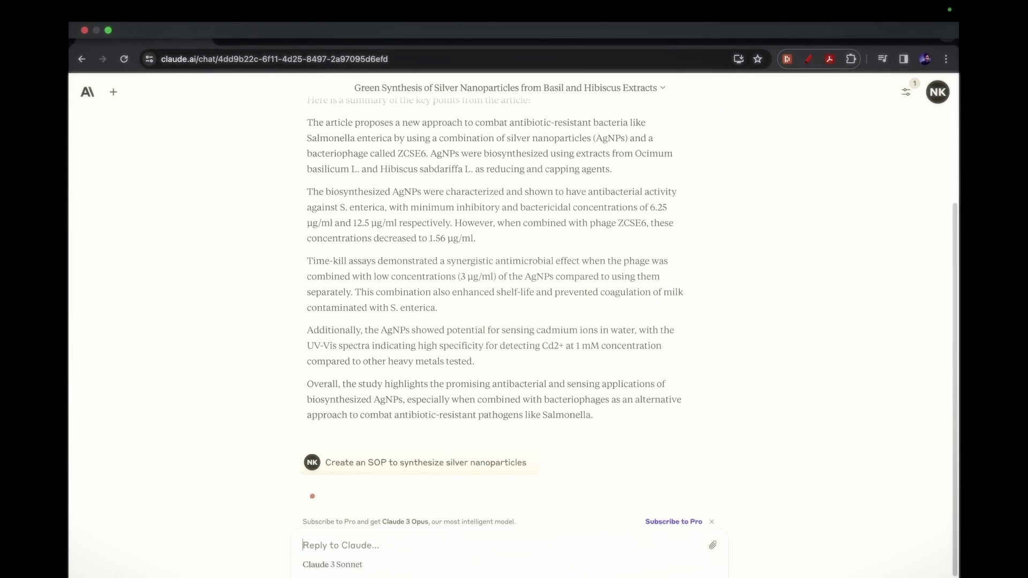
Scroll through the streaming SOP for green synthesis of silver nanoparticles until it completes
{"action": "scroll", "scroll_direction": "down", "scroll_amount": 3}
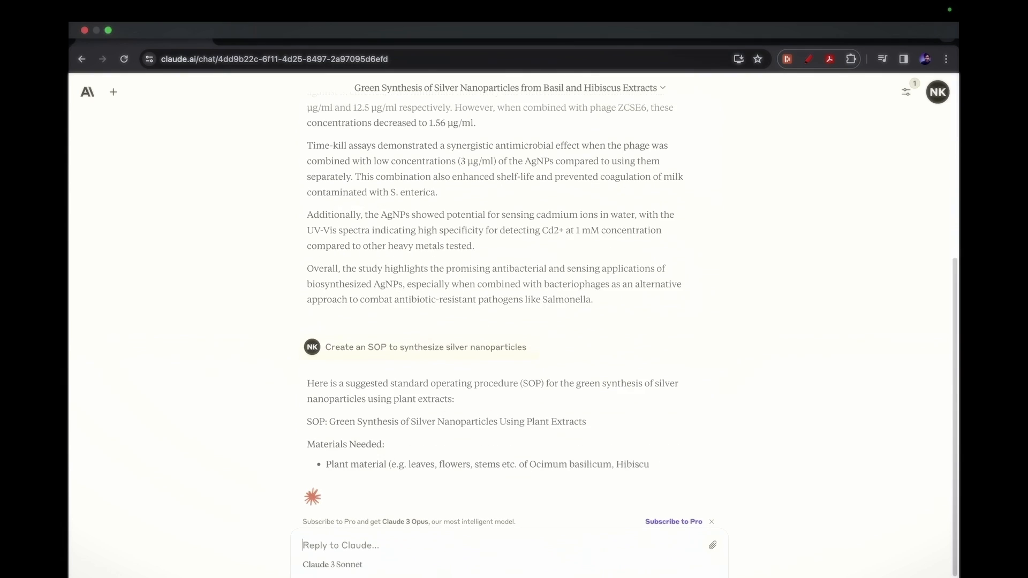
{"action": "scroll", "scroll_direction": "down", "scroll_amount": 3}
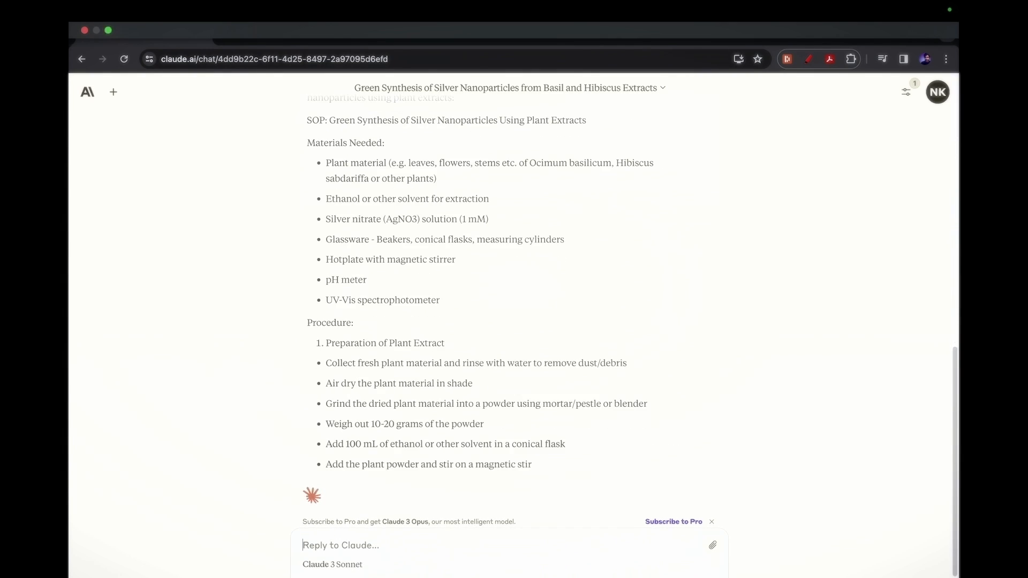
{"action": "scroll", "scroll_direction": "down", "scroll_amount": 3}
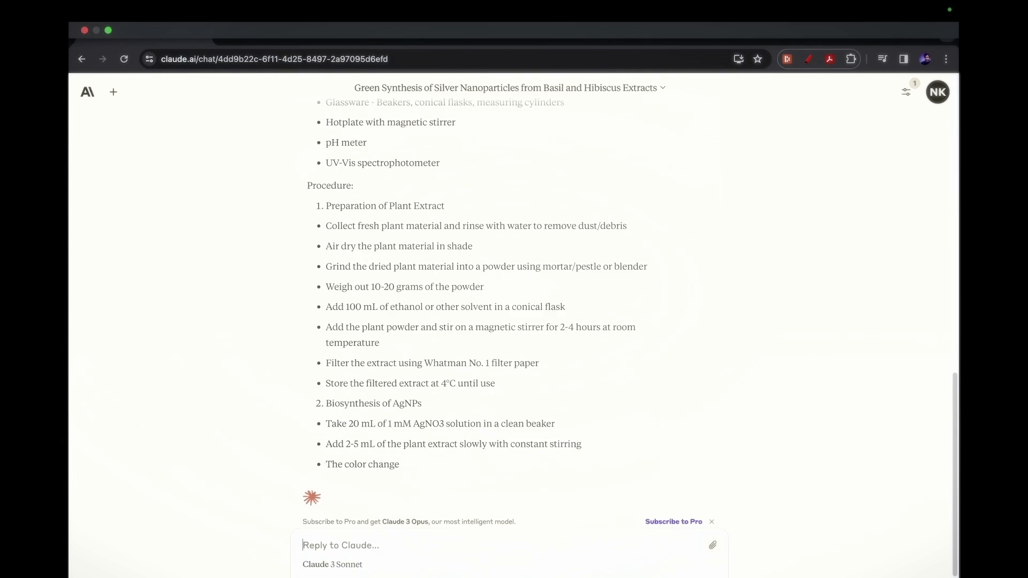
{"action": "scroll", "scroll_direction": "down", "scroll_amount": 3}
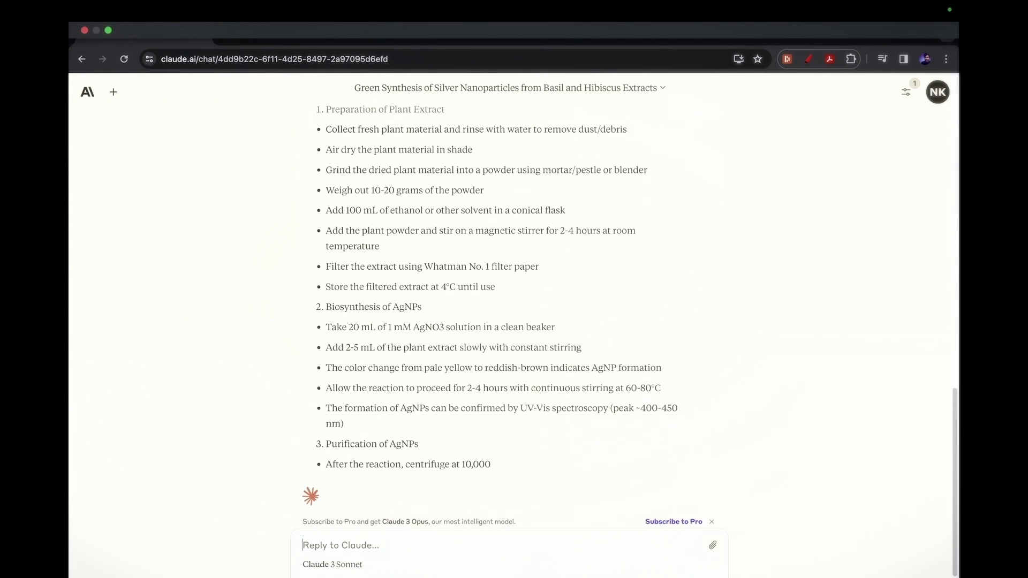
{"action": "scroll", "scroll_direction": "down", "scroll_amount": 3}
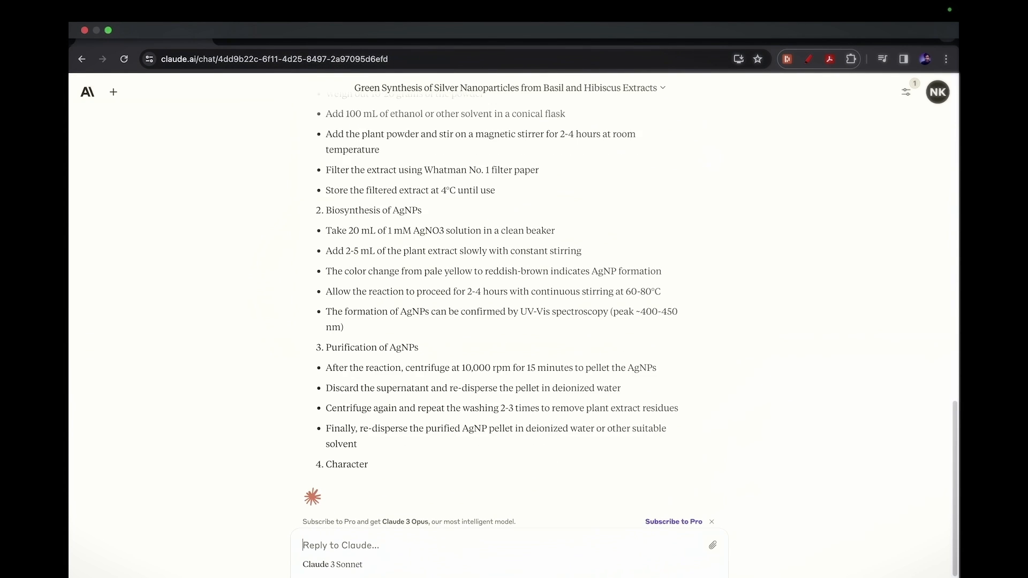
{"action": "scroll", "scroll_direction": "down", "scroll_amount": 3}
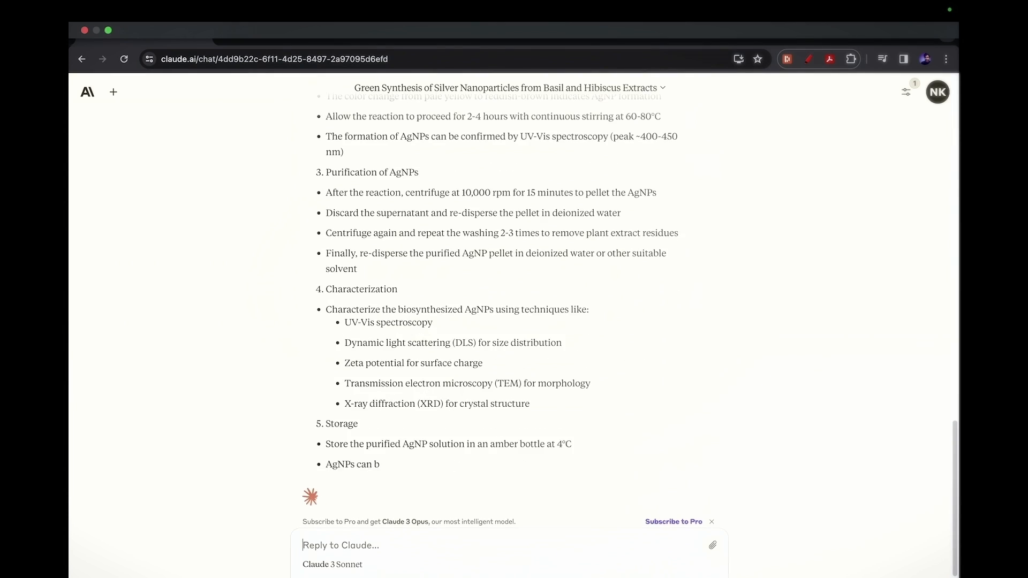
{"action": "scroll", "scroll_direction": "down", "scroll_amount": 3}
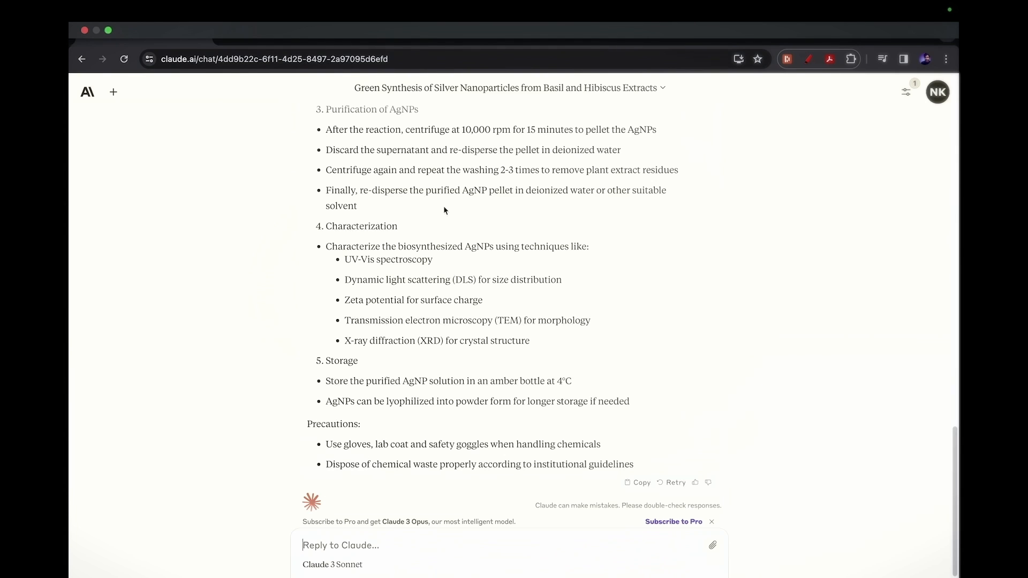
{"action": "scroll", "scroll_direction": "up", "scroll_amount": 3}
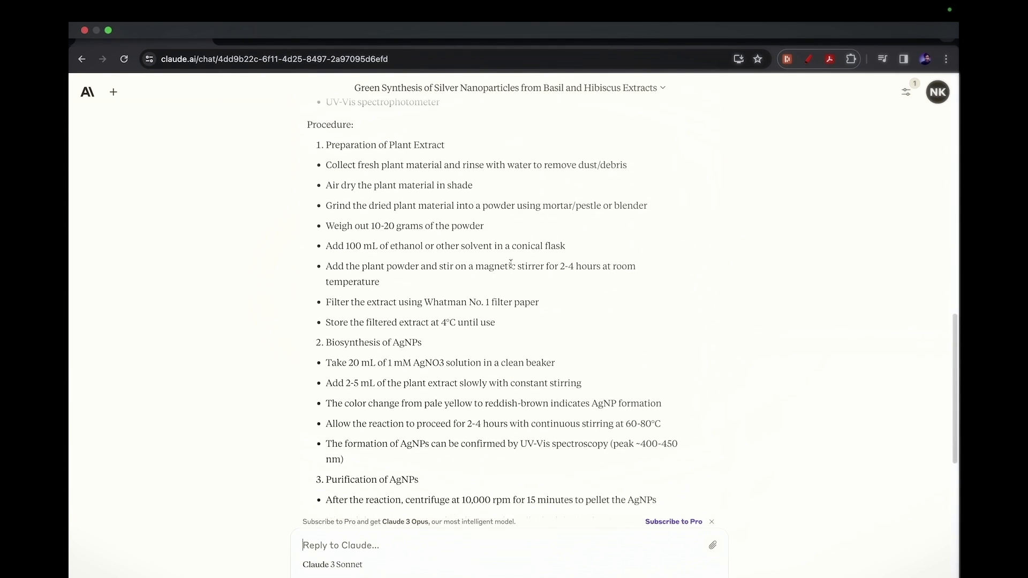
{"action": "scroll", "scroll_direction": "up", "scroll_amount": 3}
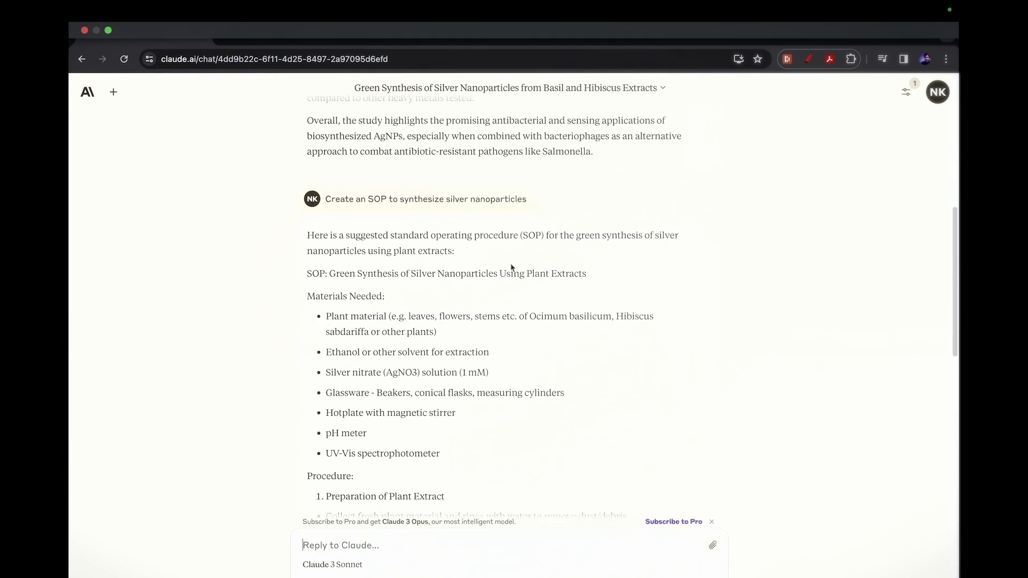
{"action": "scroll", "scroll_direction": "down", "scroll_amount": 3}
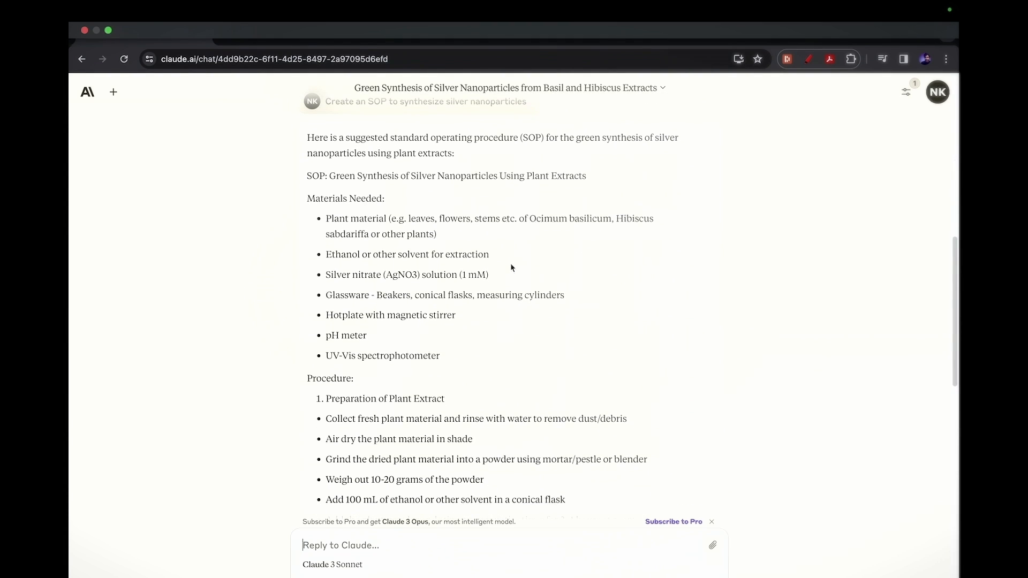
{"action": "mouse_move", "coordinate": [307, 195]}
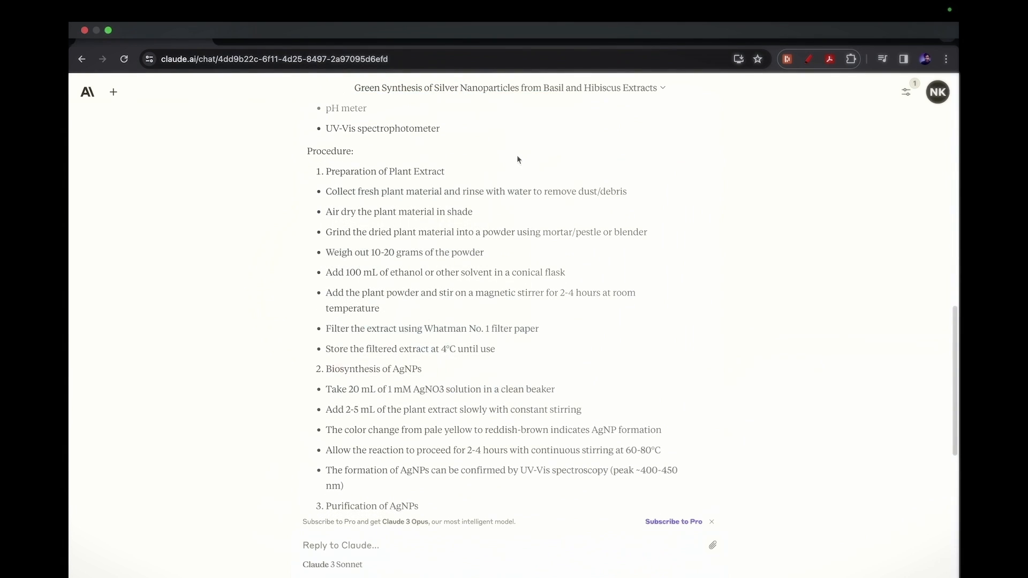
{"action": "scroll", "scroll_direction": "down", "scroll_amount": 3}
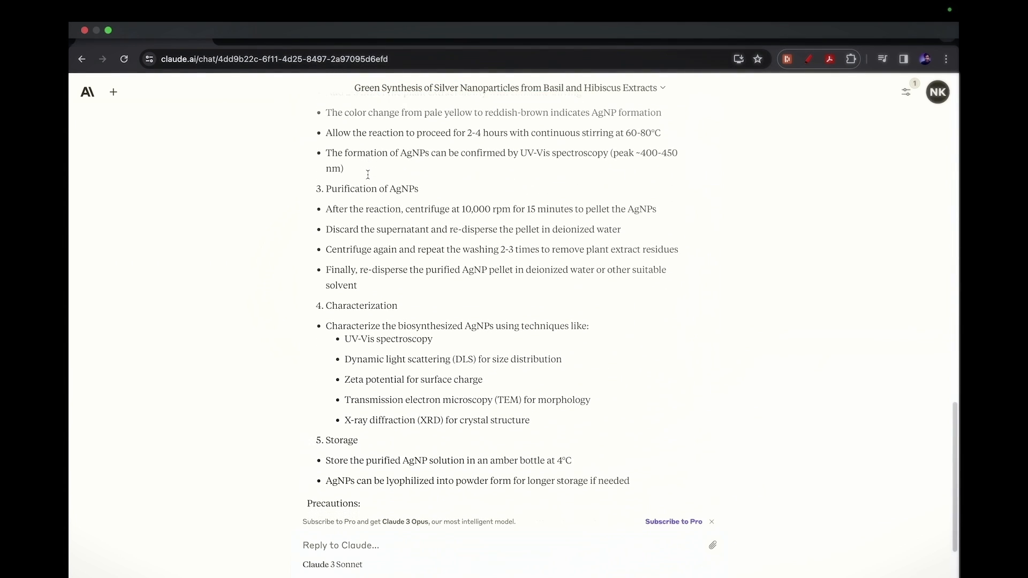
{"action": "scroll", "scroll_direction": "down", "scroll_amount": 3}
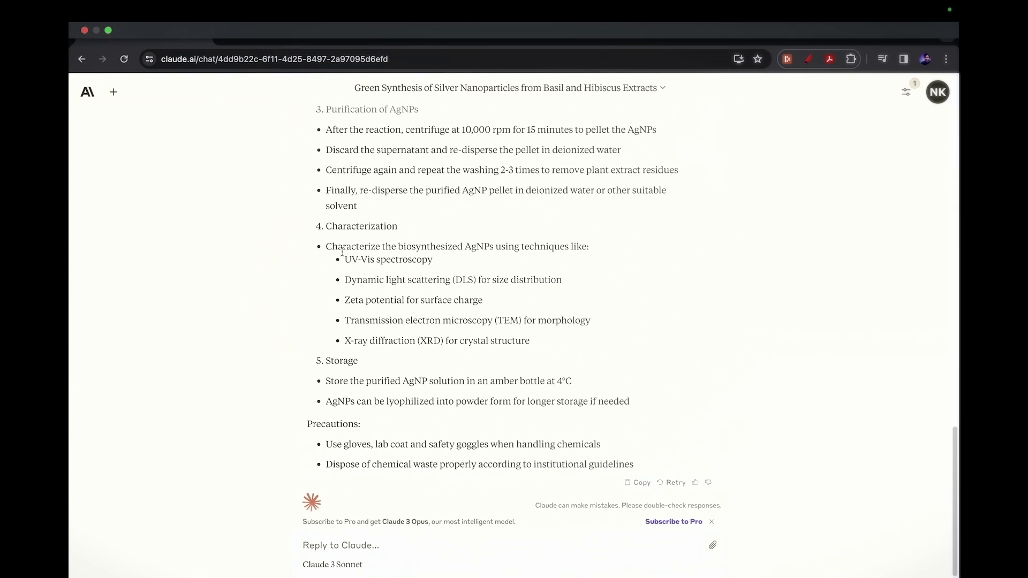